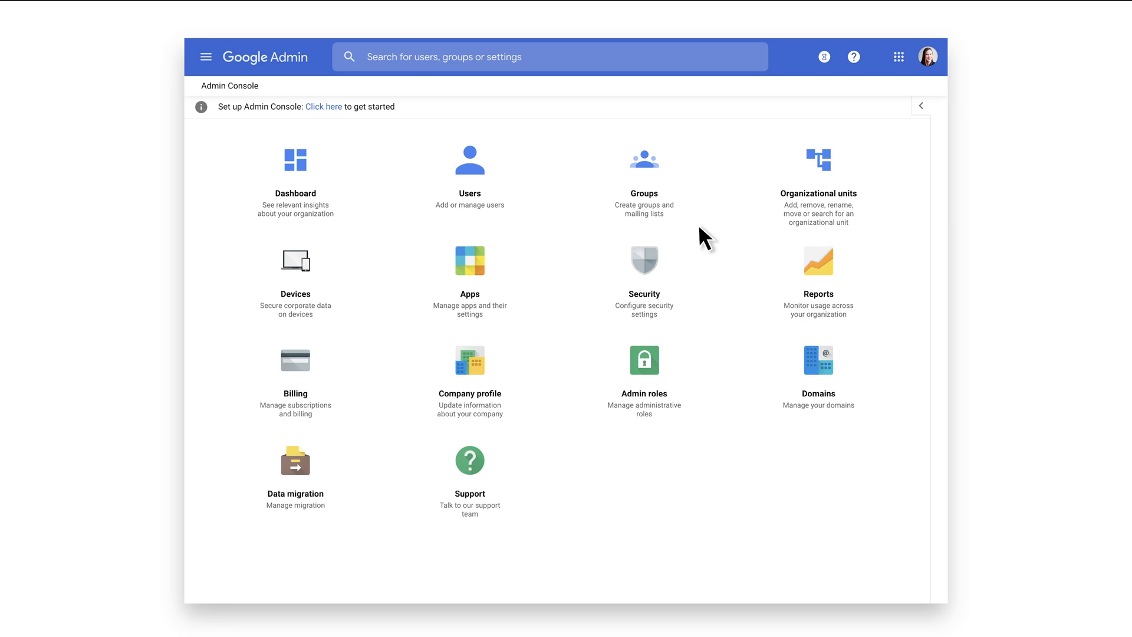
mouse_move(818, 213)
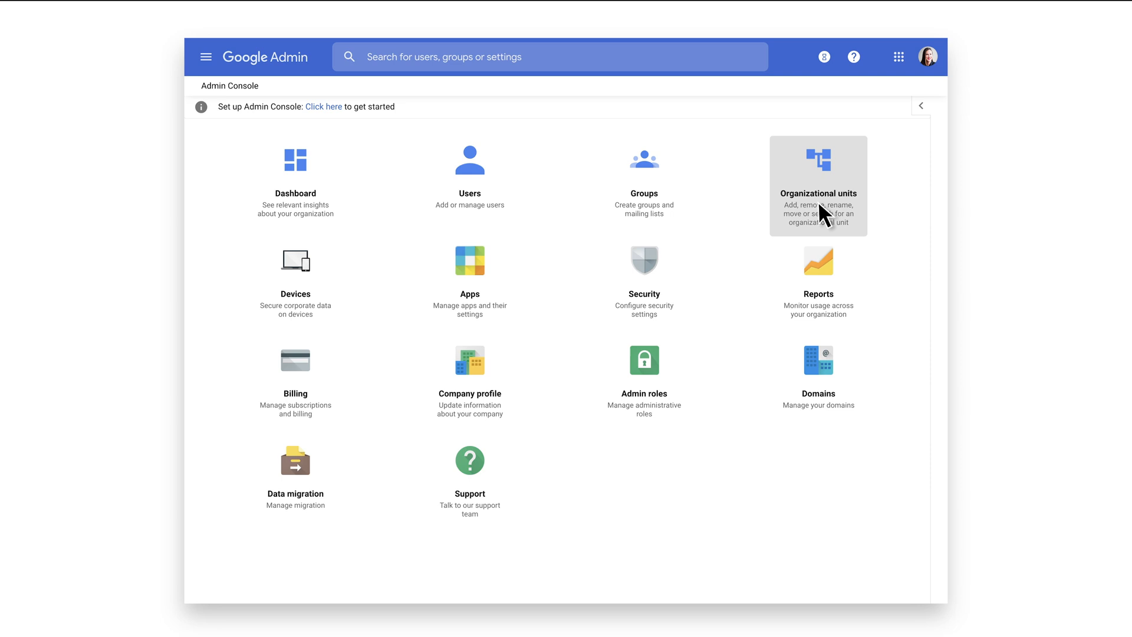
Step: Open the organizational units page listing Solid Zinc and Remote Work - Sales Team
click(818, 177)
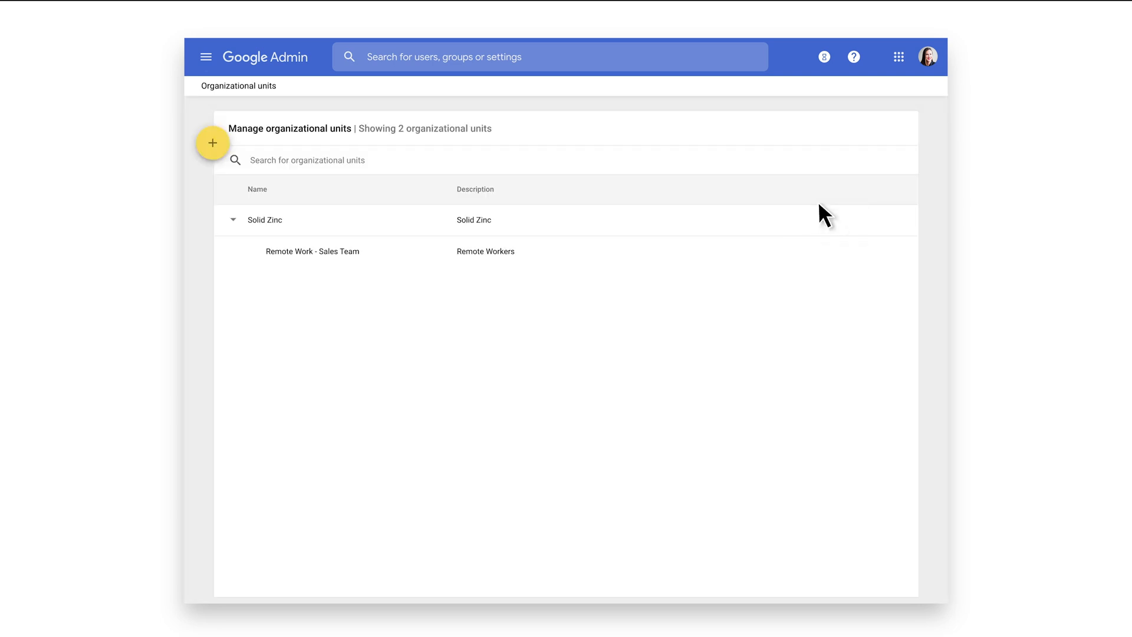
mouse_move(701, 192)
text(VDI Fl)
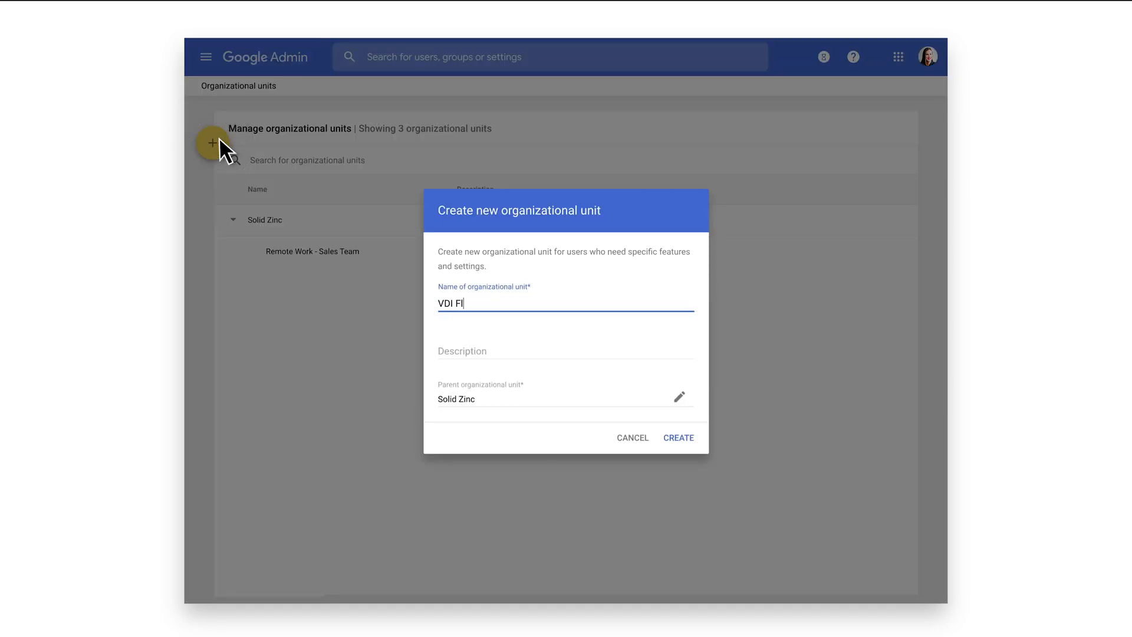
Step: Create the VDI Fleet unit under Solid Zinc, described as 'work from home users'
text(work)
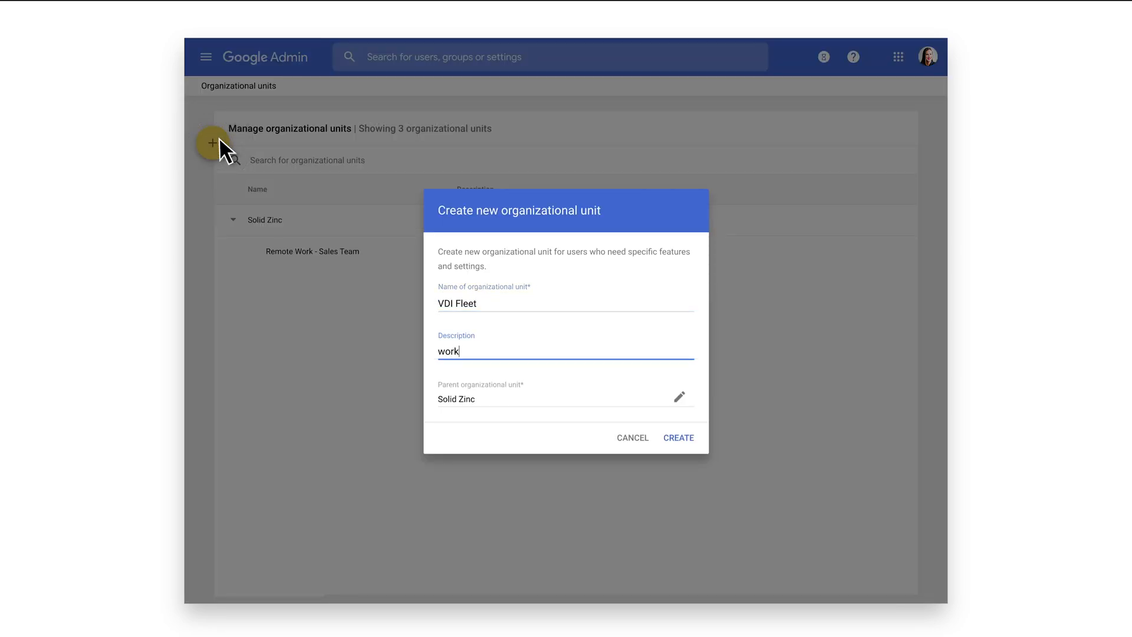
text(from home users)
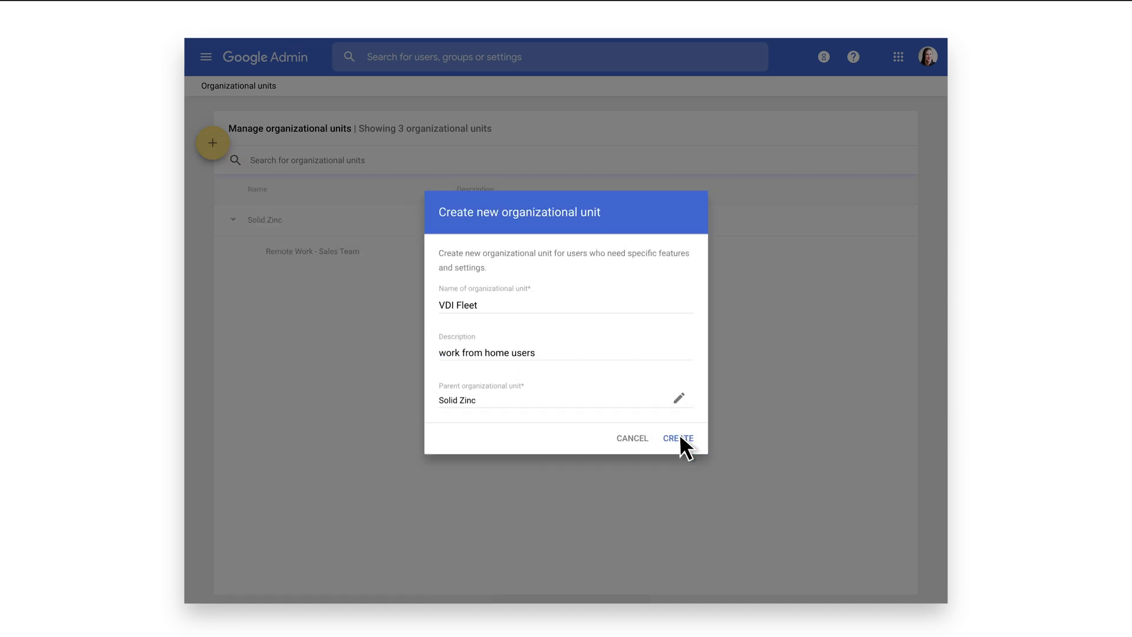
click(677, 438)
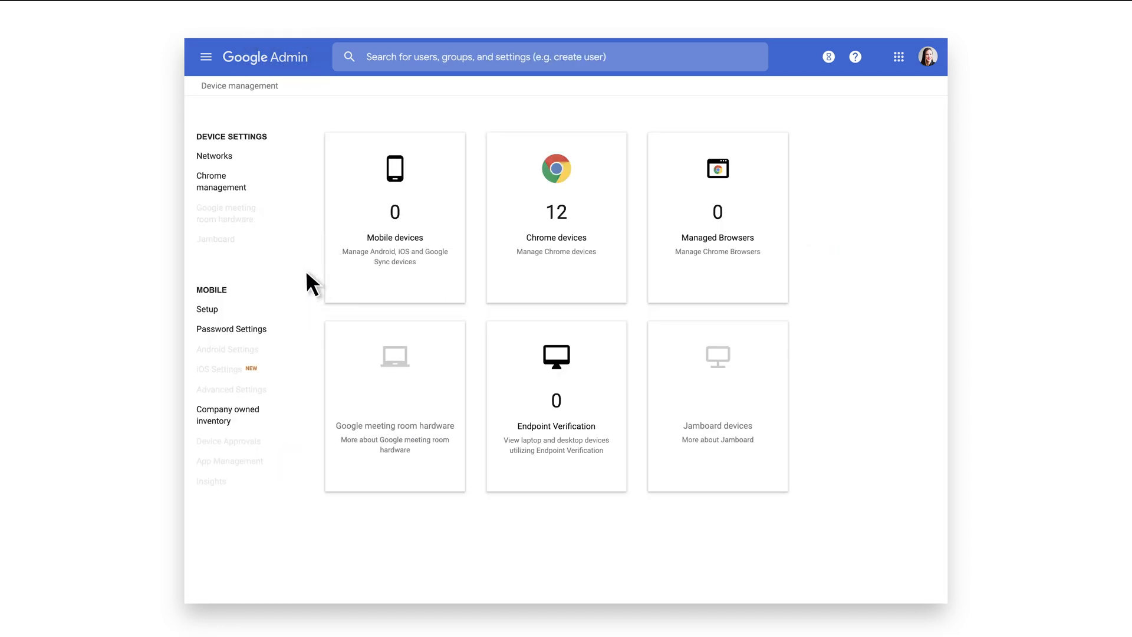
Step: Show Chrome managed guest session settings for the VDI Fleet unit
click(221, 181)
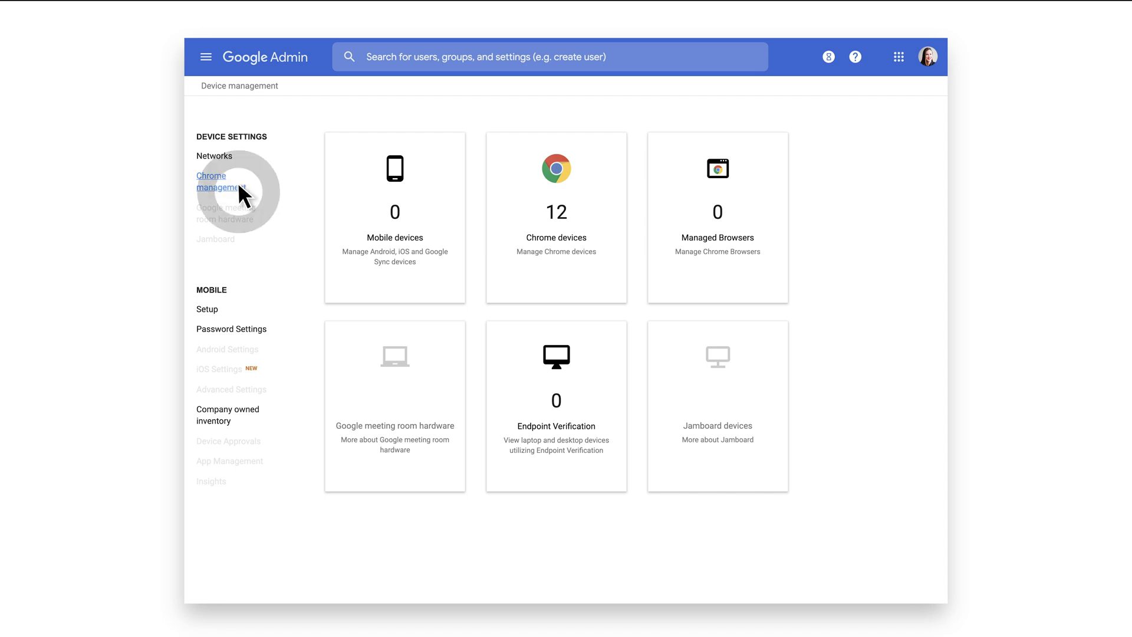
click(213, 181)
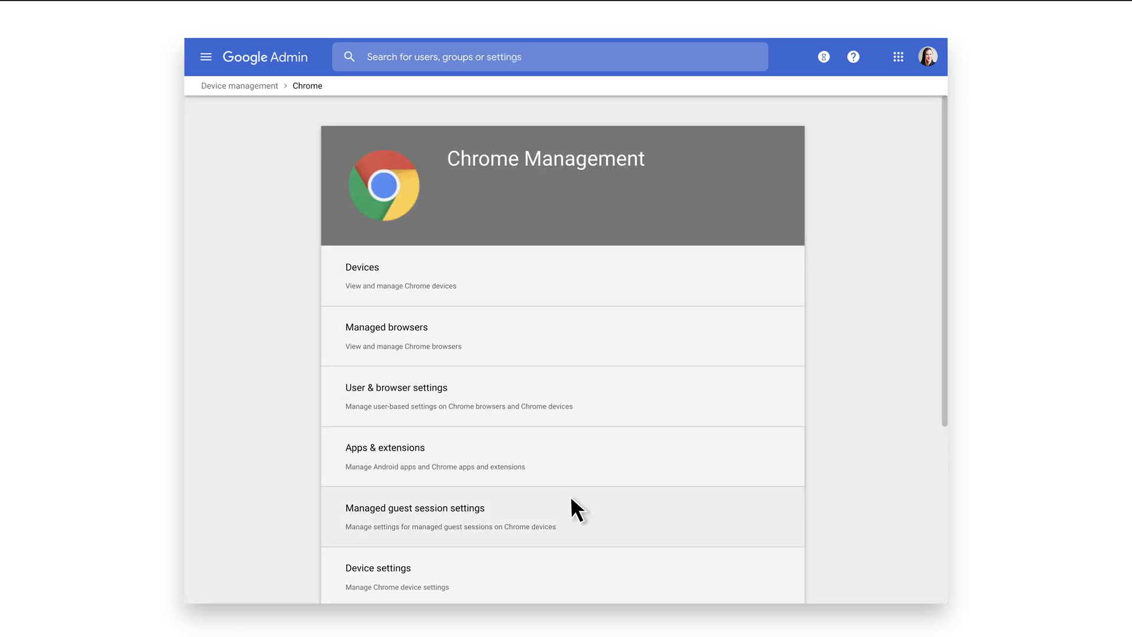
click(415, 507)
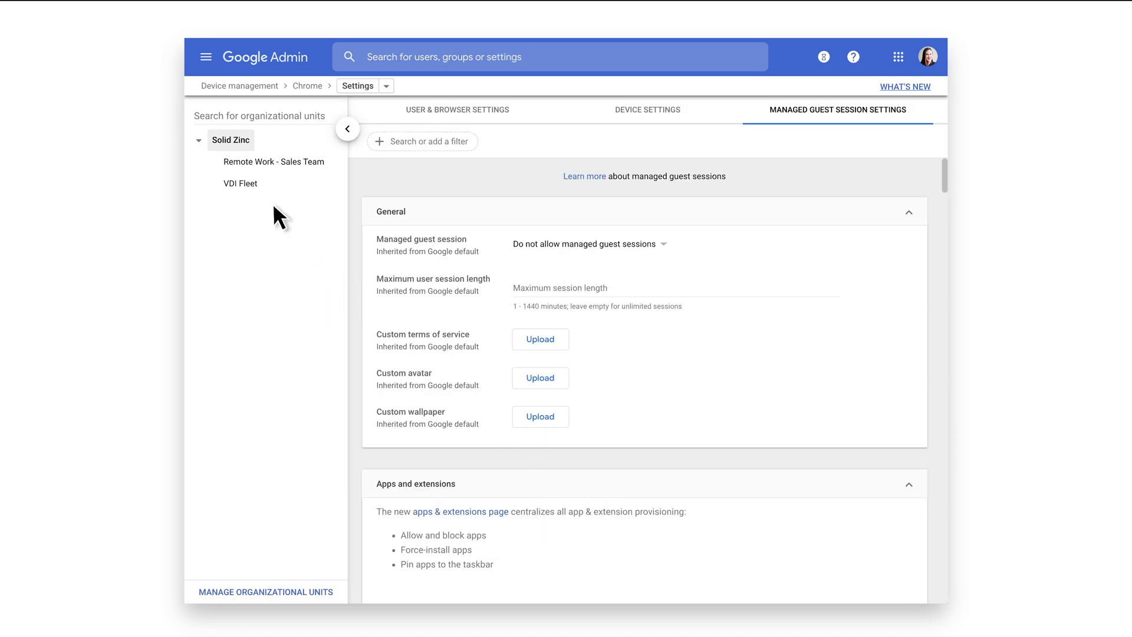
click(240, 183)
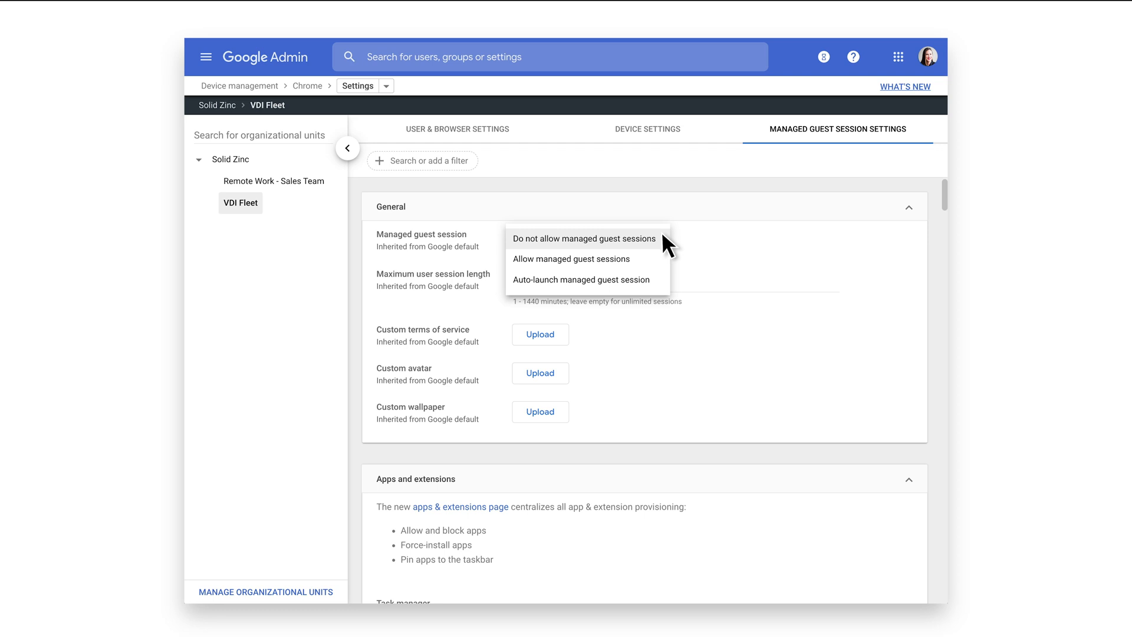
Step: Auto-launch a 'VDI-Work from Home' managed guest session after 5 seconds, and save
click(580, 280)
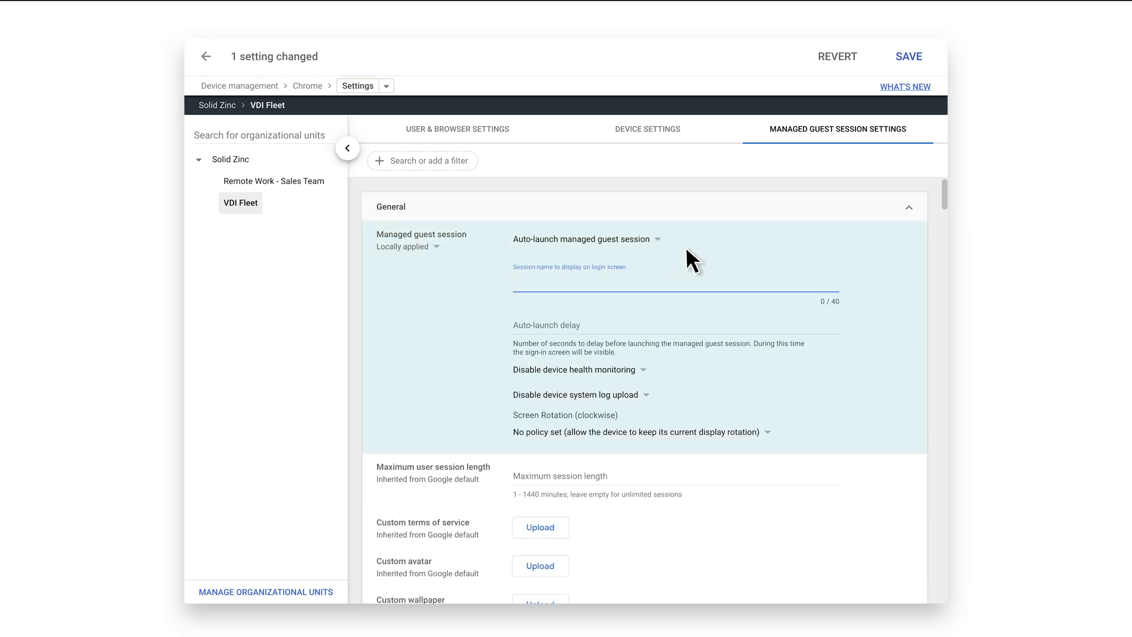
text(VDI-Work from Home)
click(676, 326)
text(5)
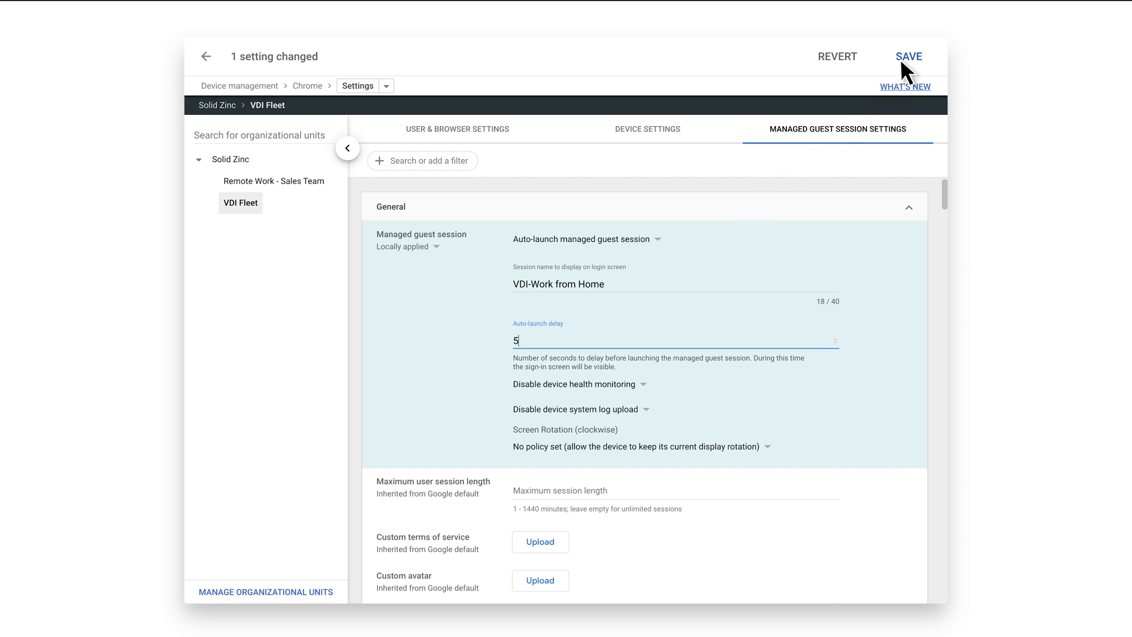
click(910, 57)
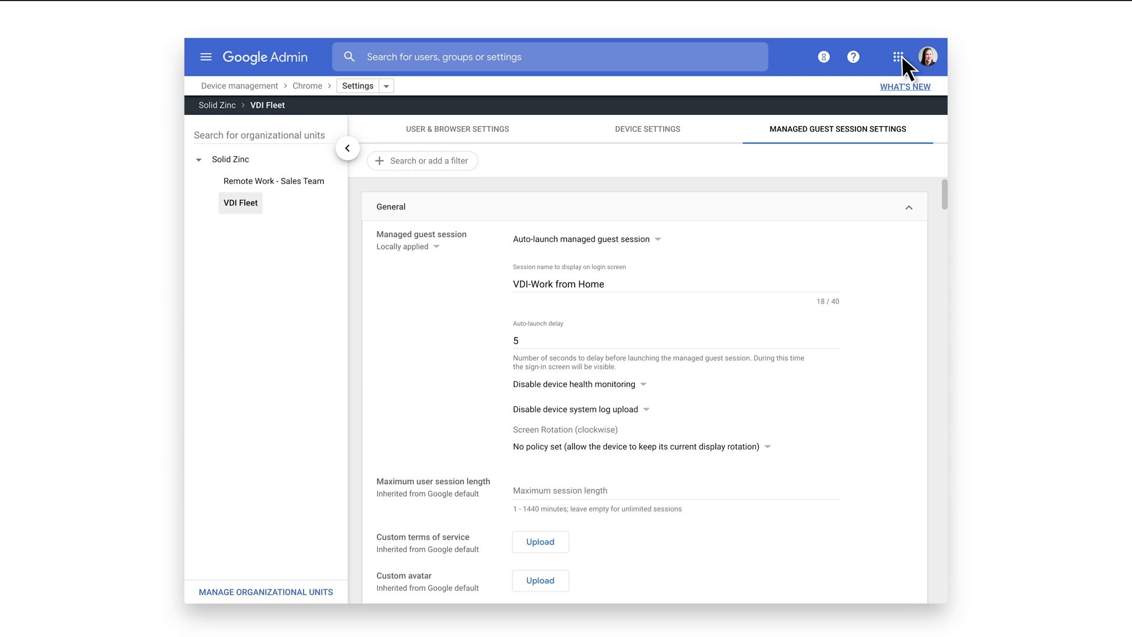
mouse_move(672, 87)
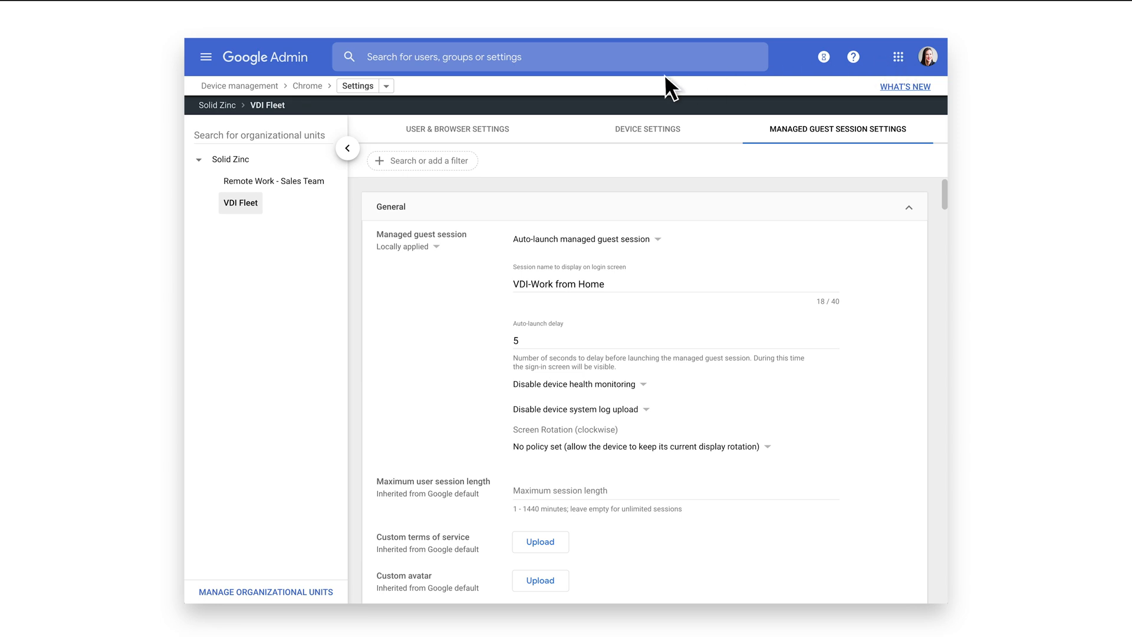
Step: List the 12 Chrome devices in the Solid Zinc unit
click(385, 85)
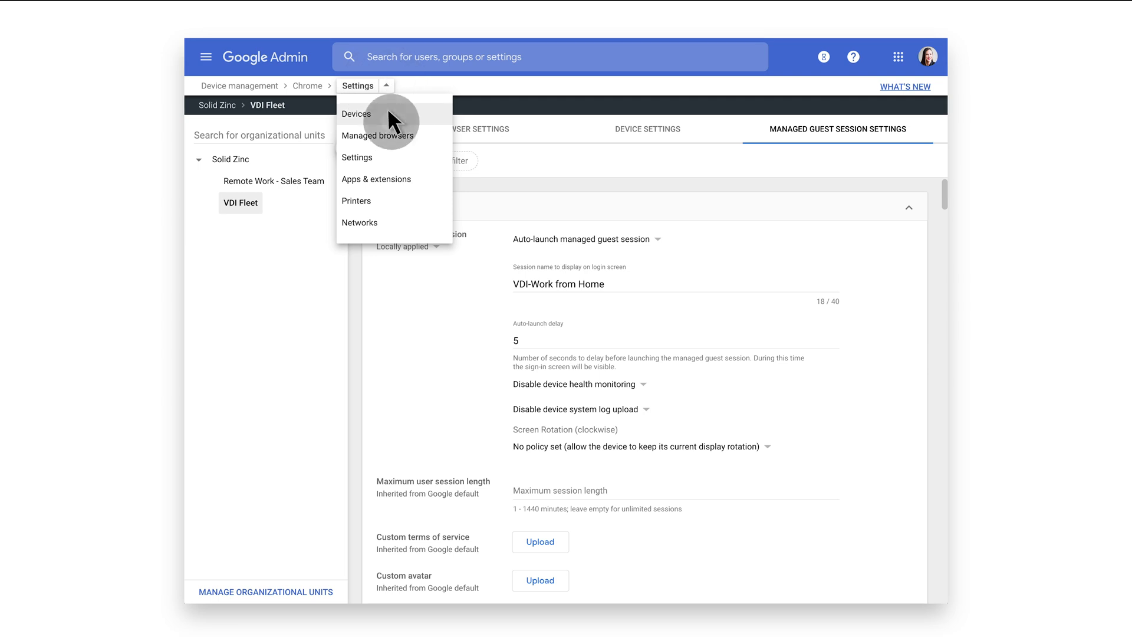
click(355, 113)
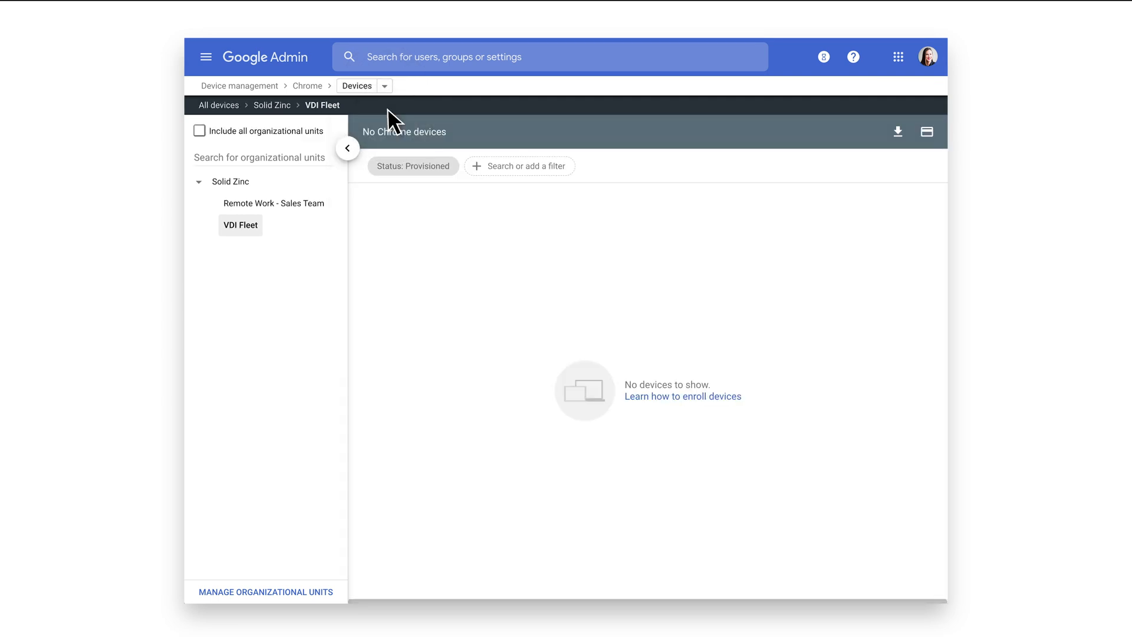
click(231, 181)
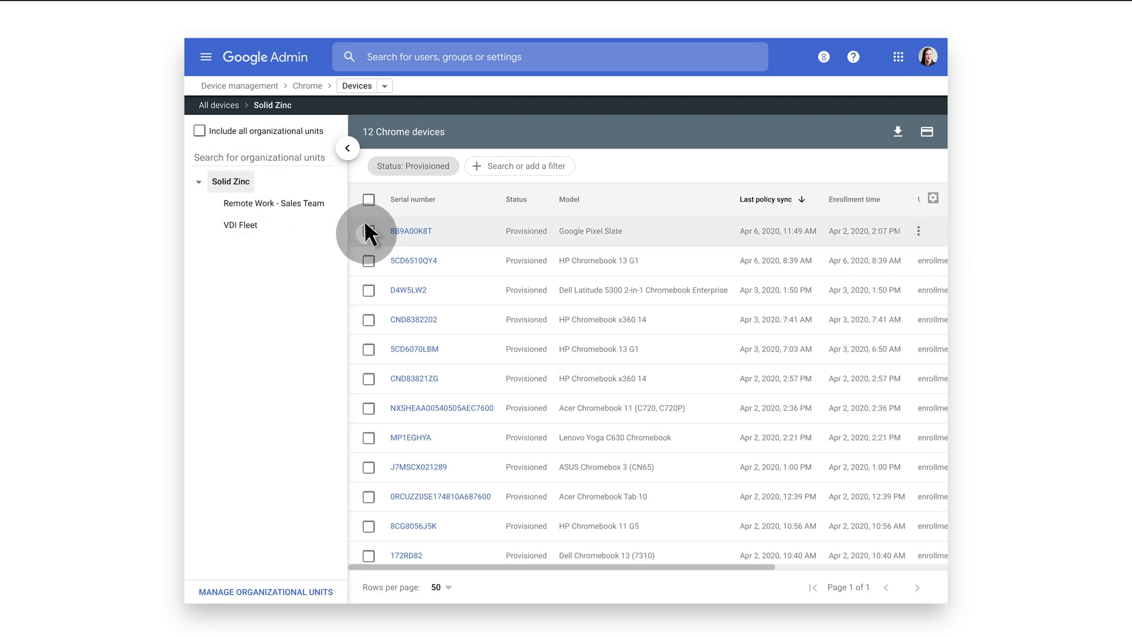
Step: Move Pixel Slate, HP Chromebook 13 G1 and Dell Latitude 5300 into VDI Fleet
click(368, 260)
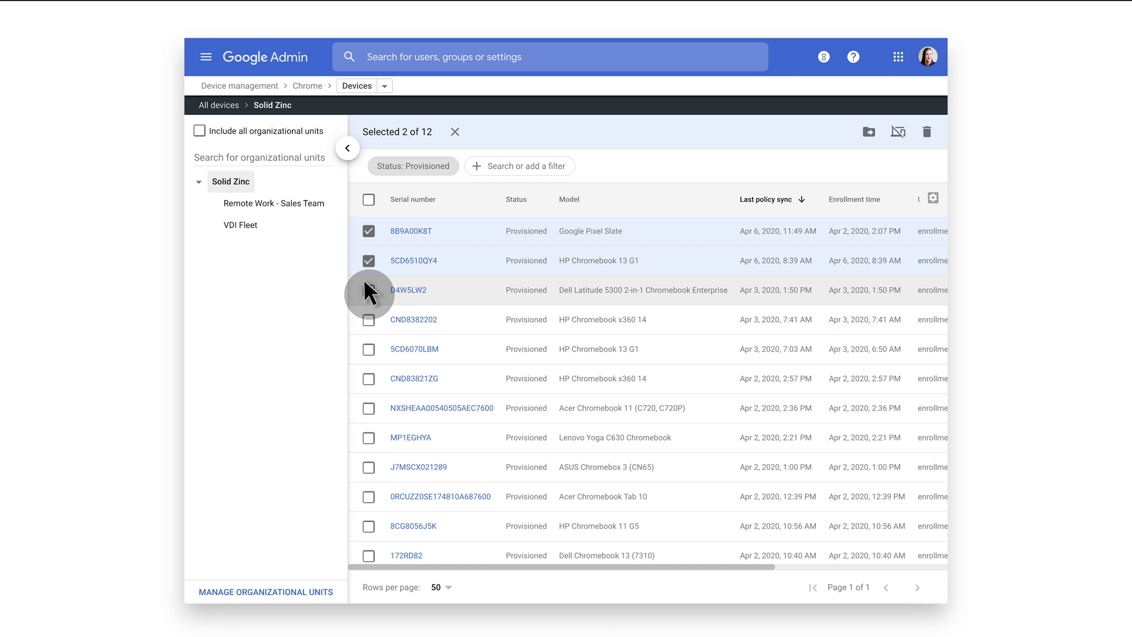
click(368, 290)
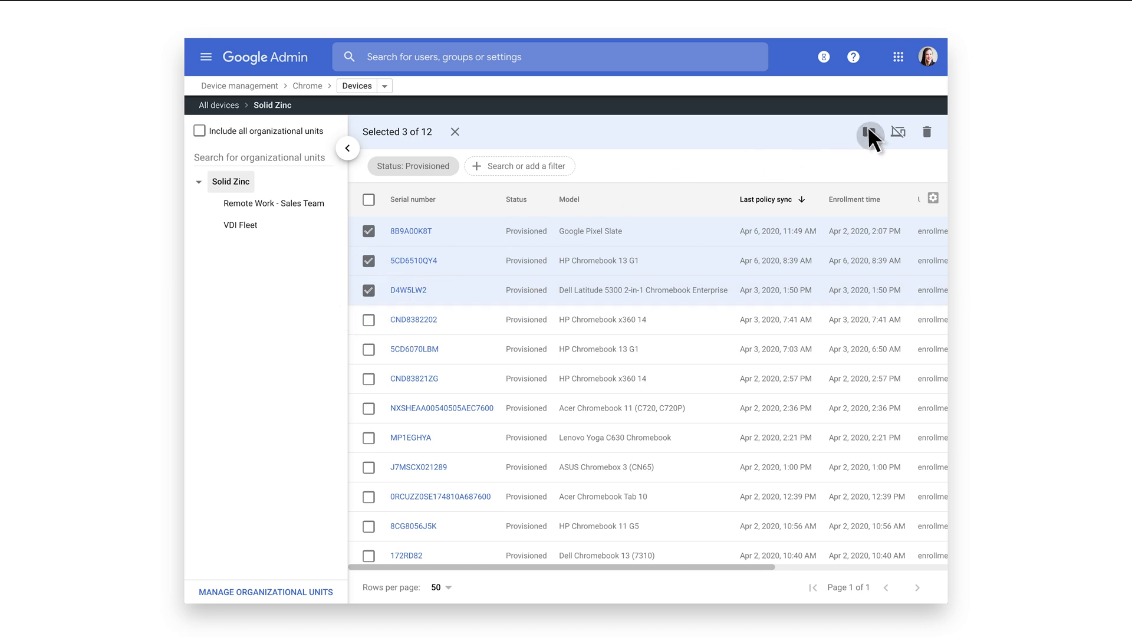
click(870, 132)
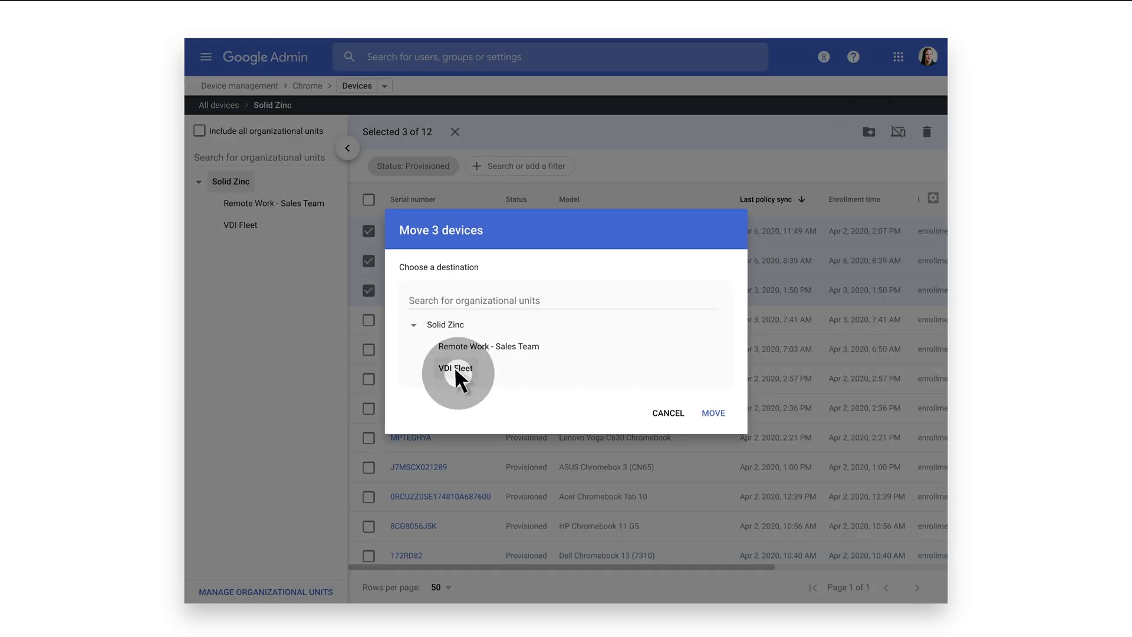
click(713, 413)
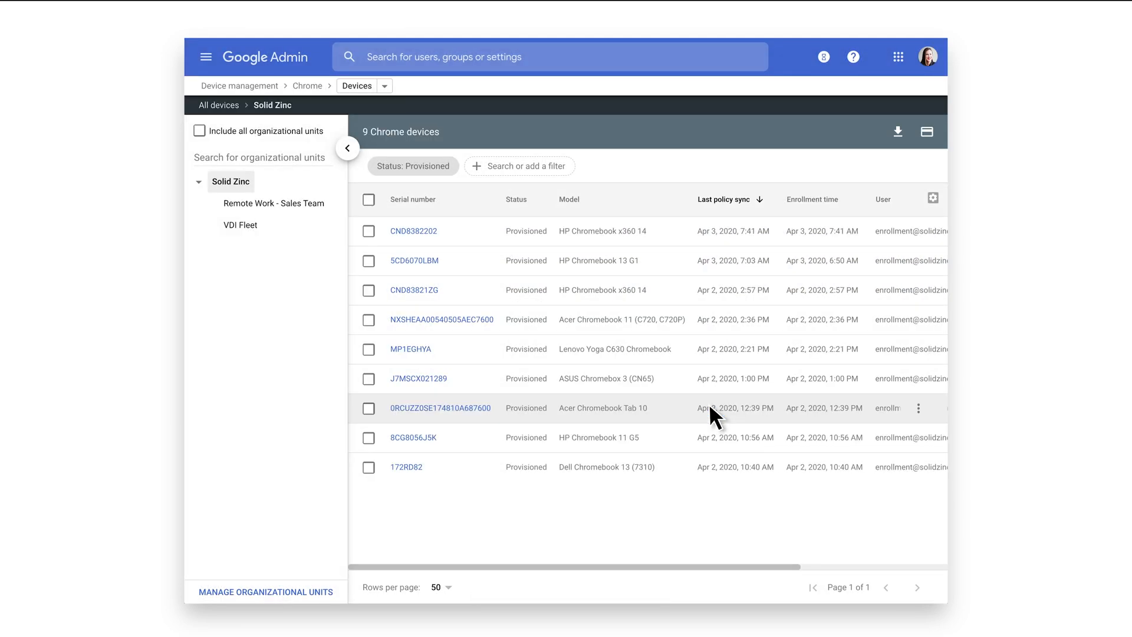
click(240, 225)
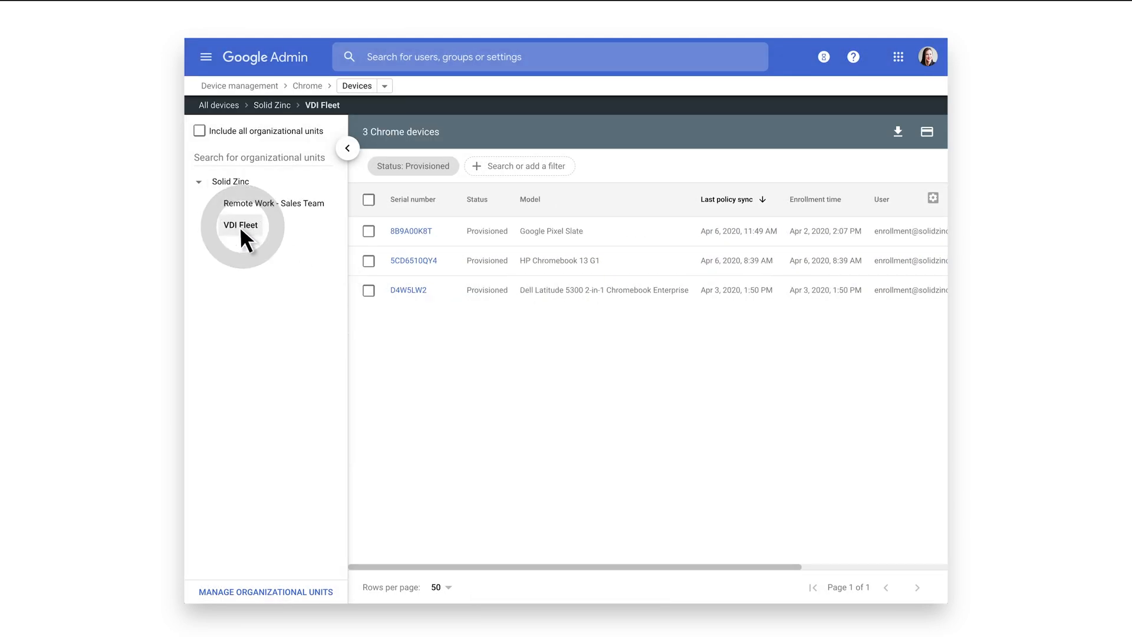